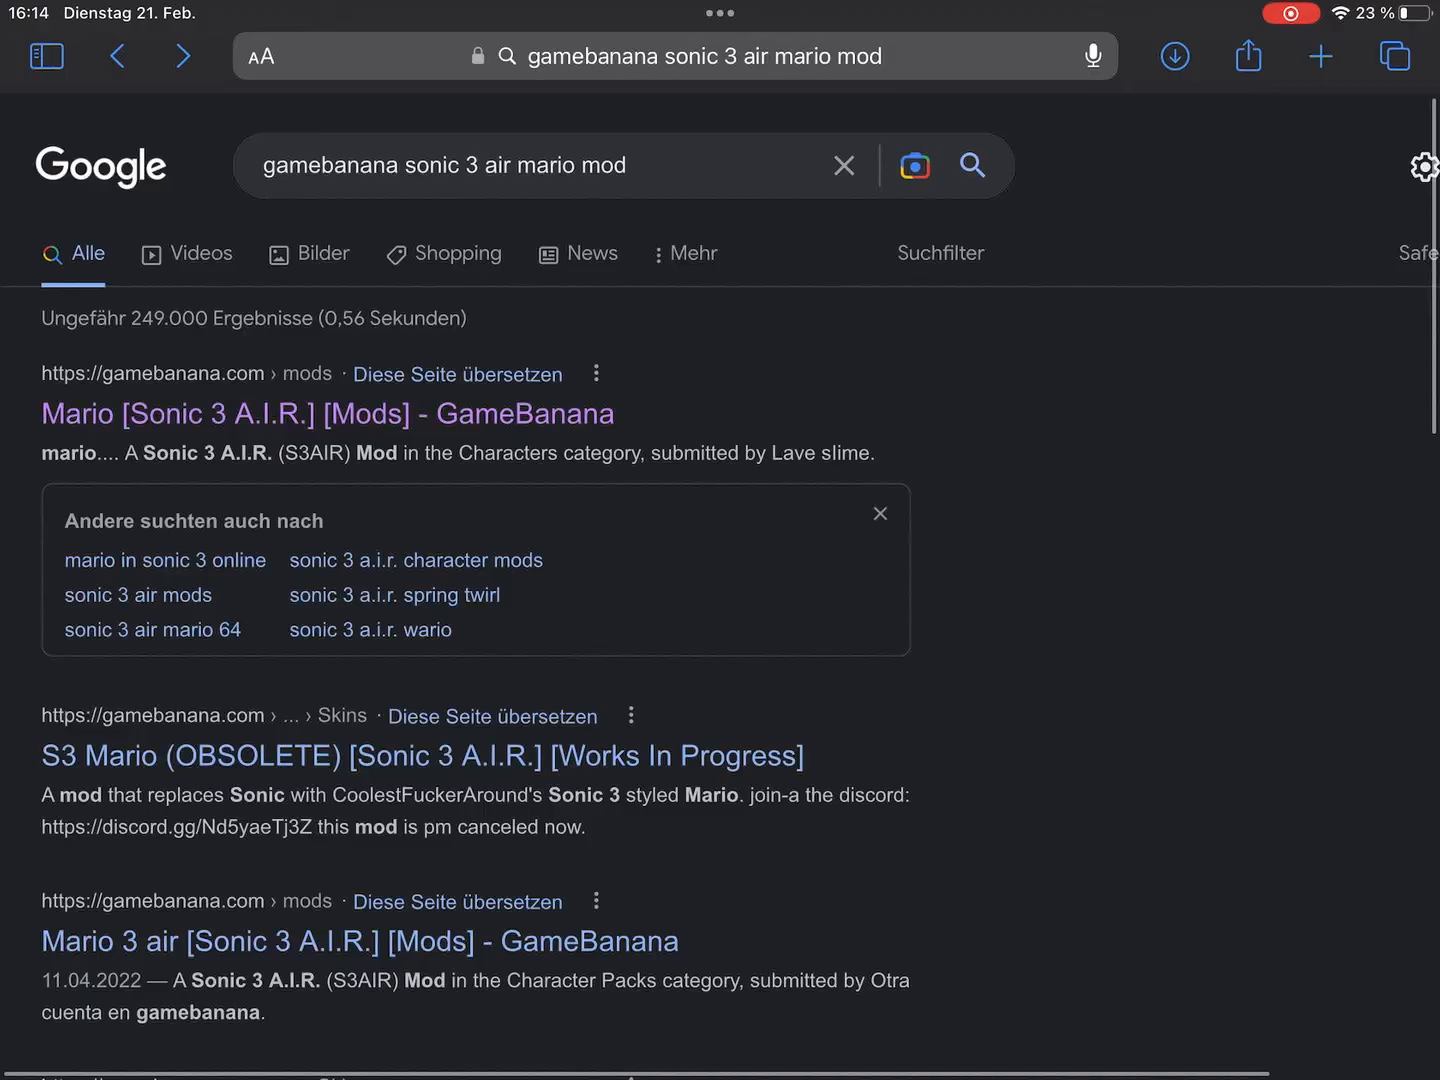
Open the 'Mario [Sonic 3 A.I.R.] [Mods] - GameBanana' result from the Google search.
click(327, 413)
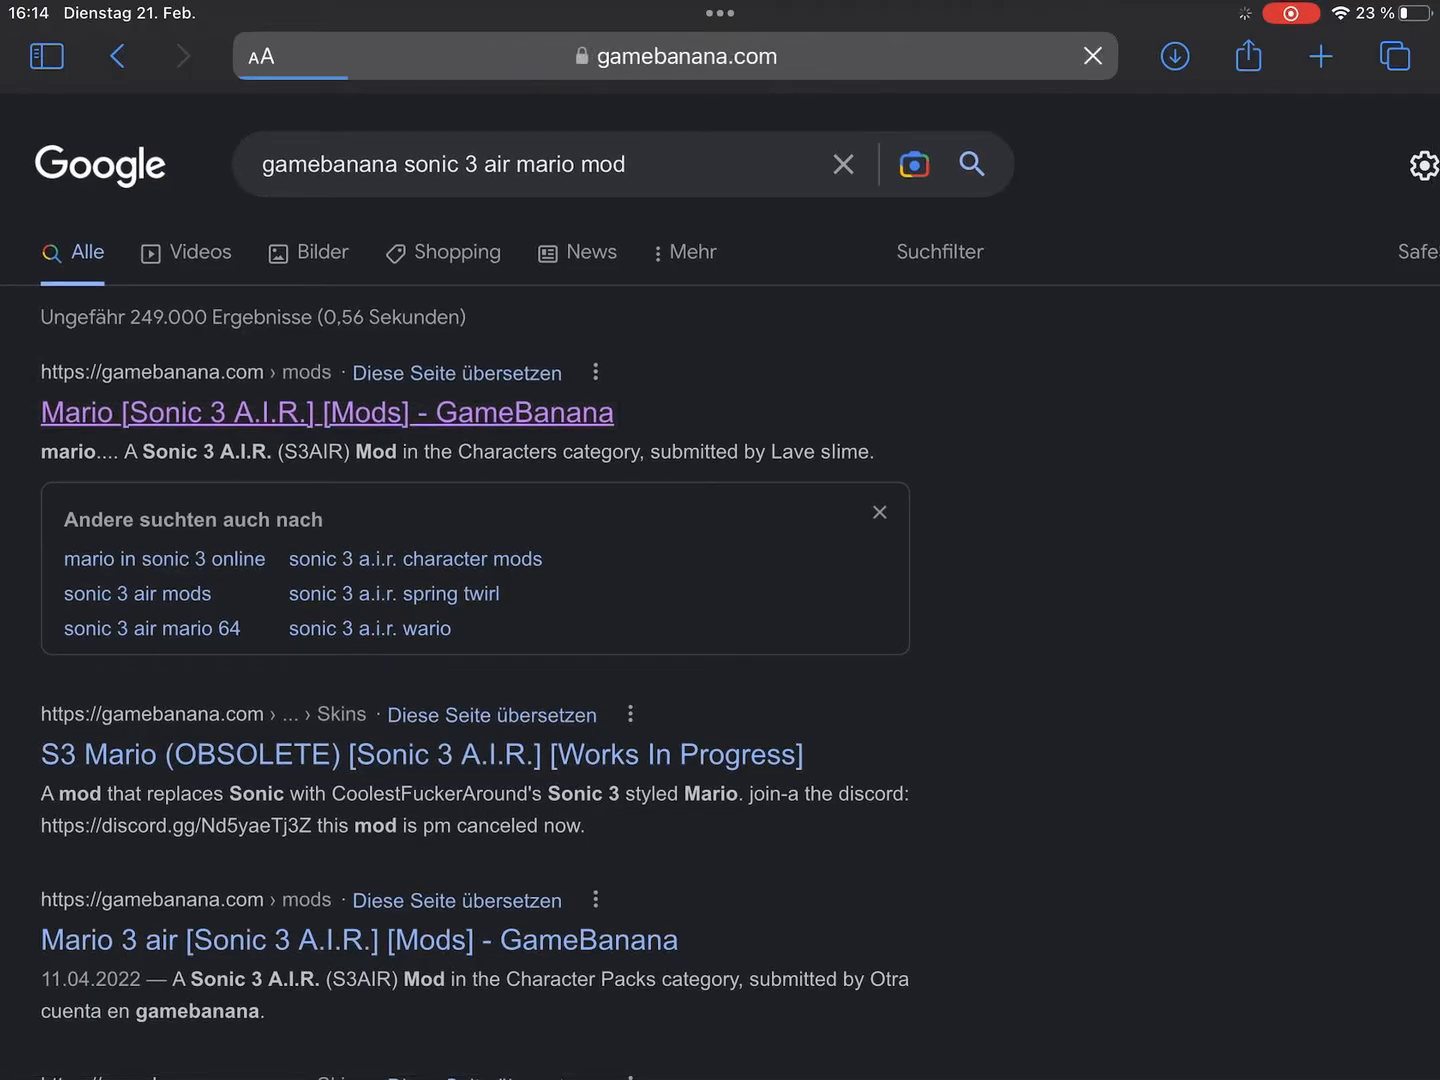
Download mario4.zip from the mod's Files section and confirm with Laden.
click(327, 412)
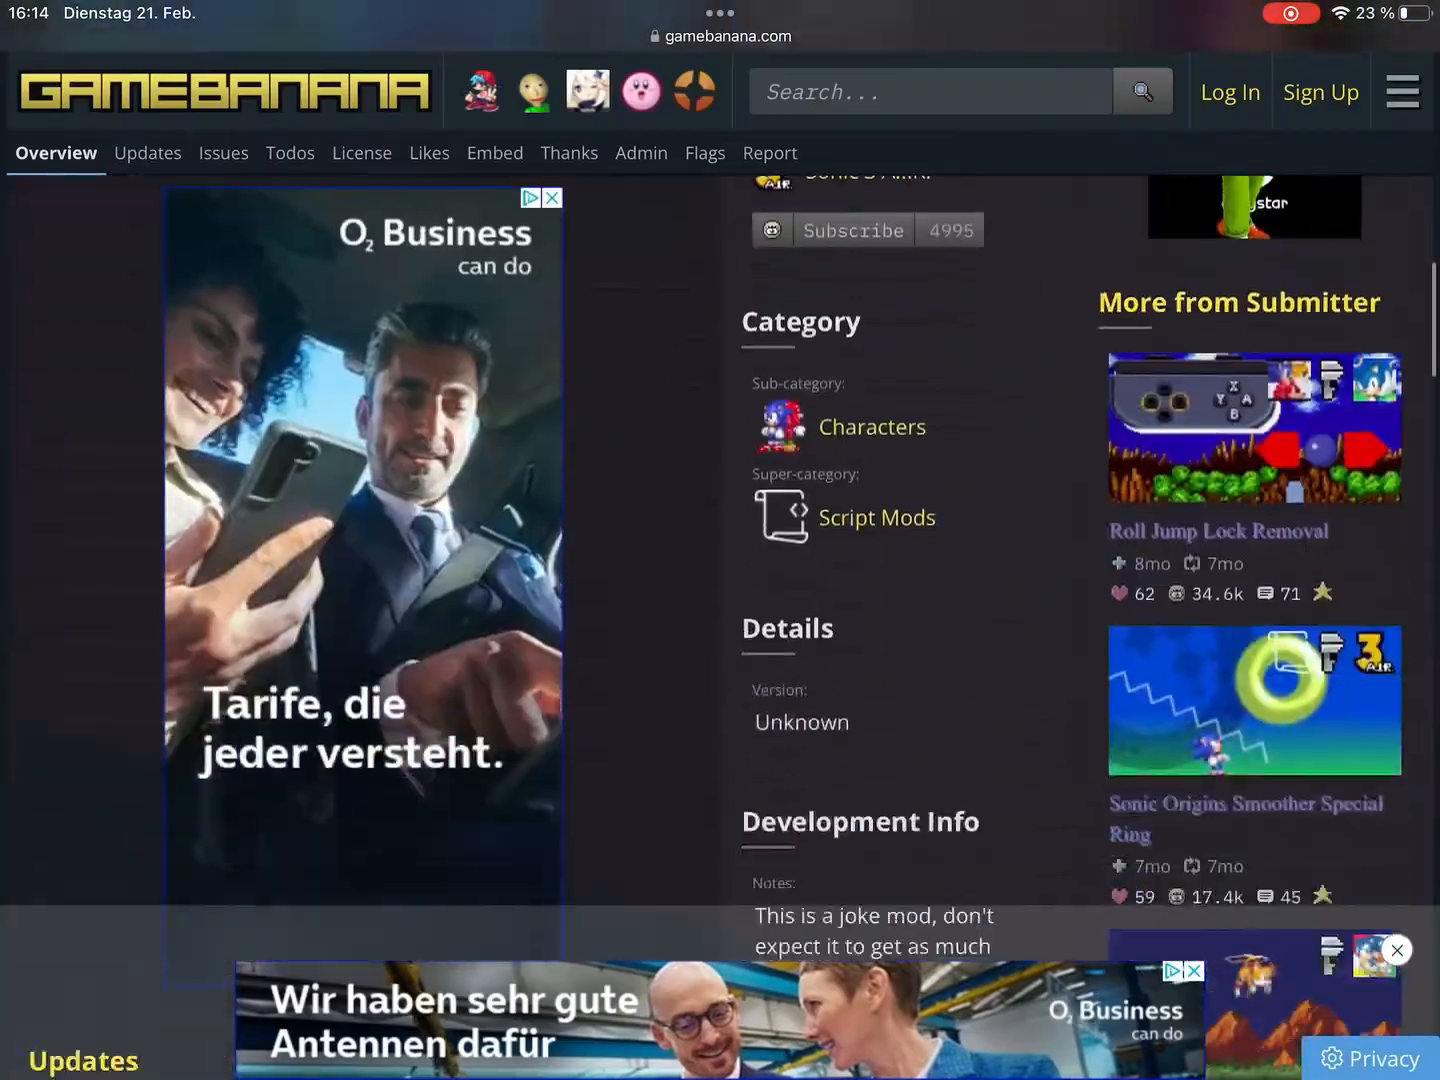
scroll(down, 3)
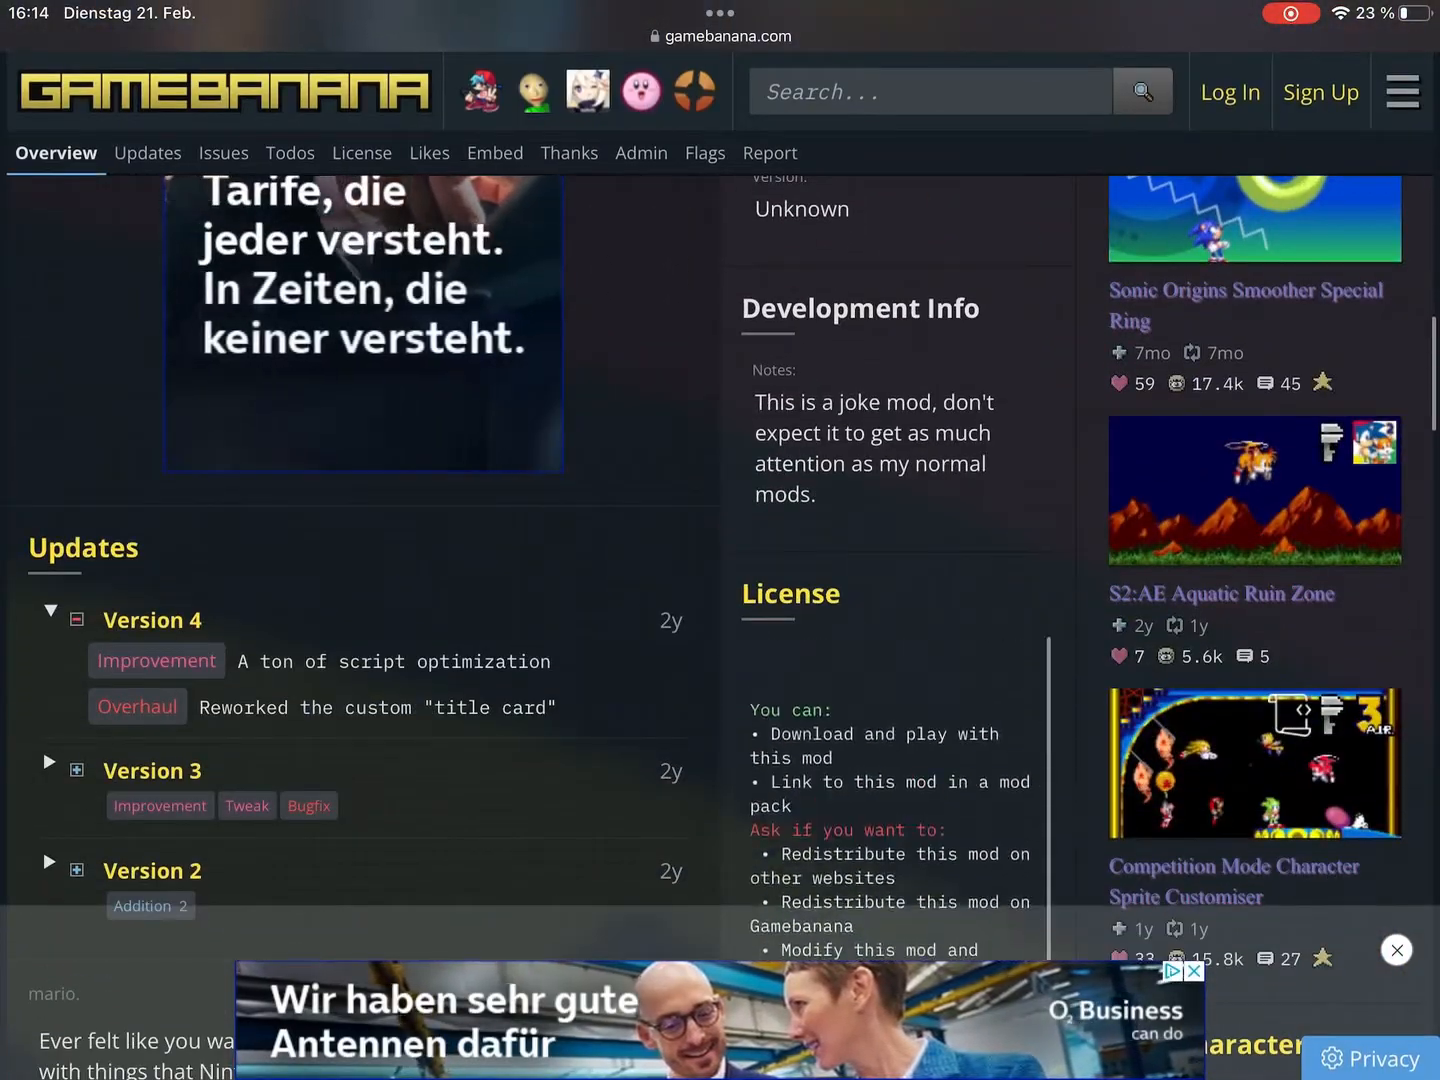
scroll(down, 3)
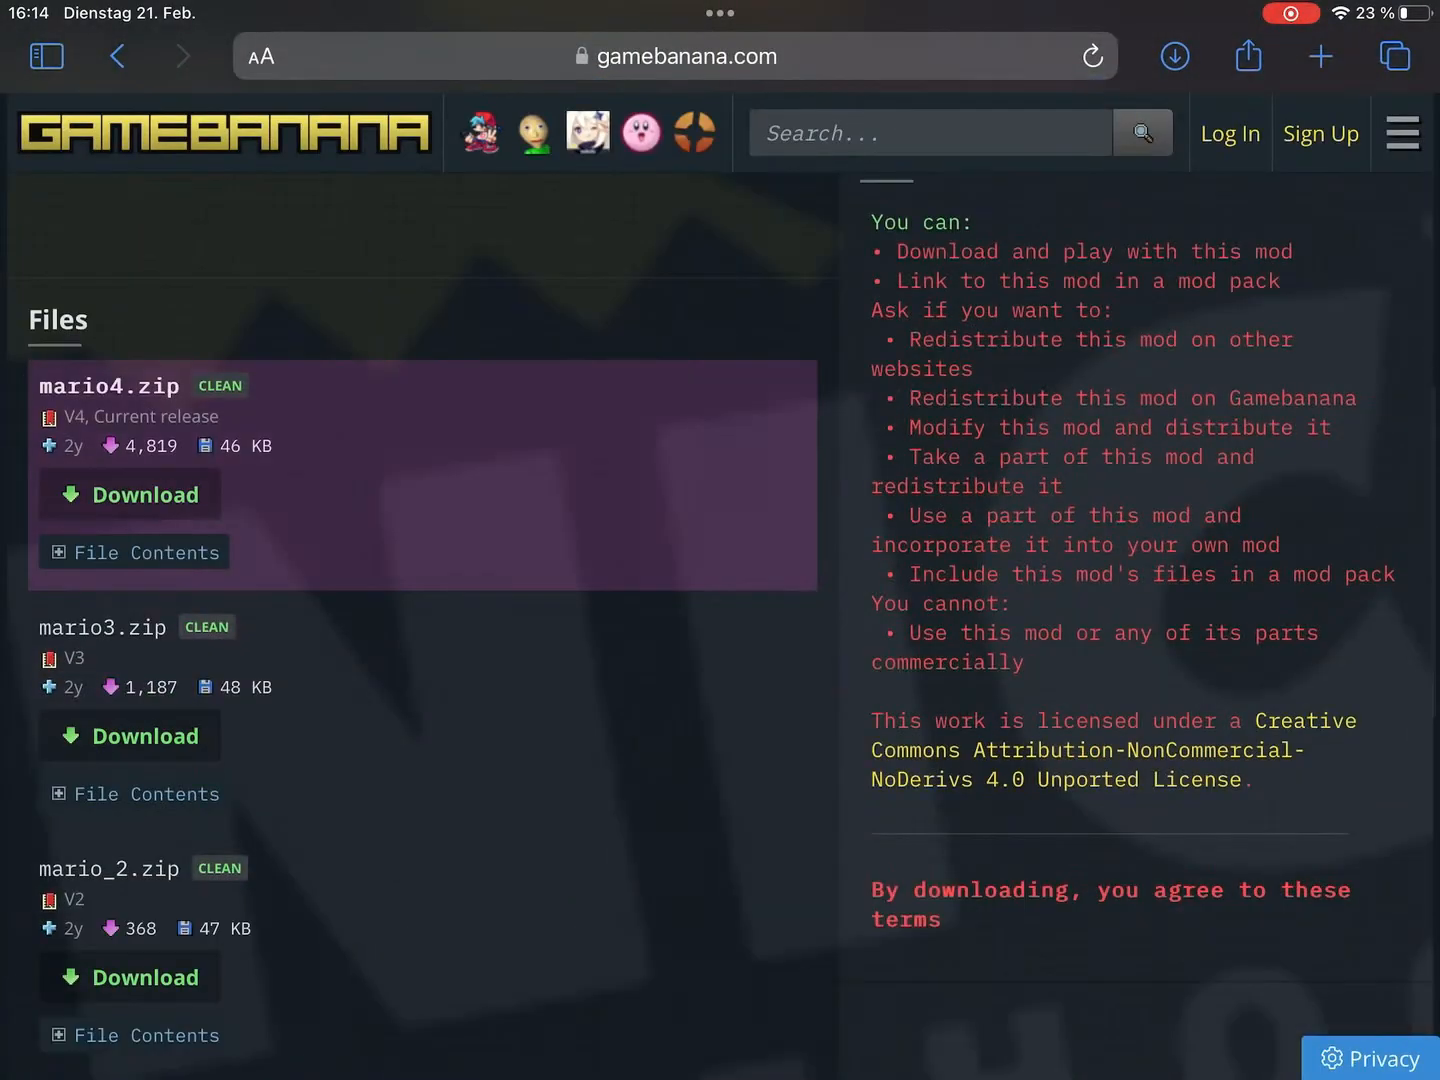
click(130, 494)
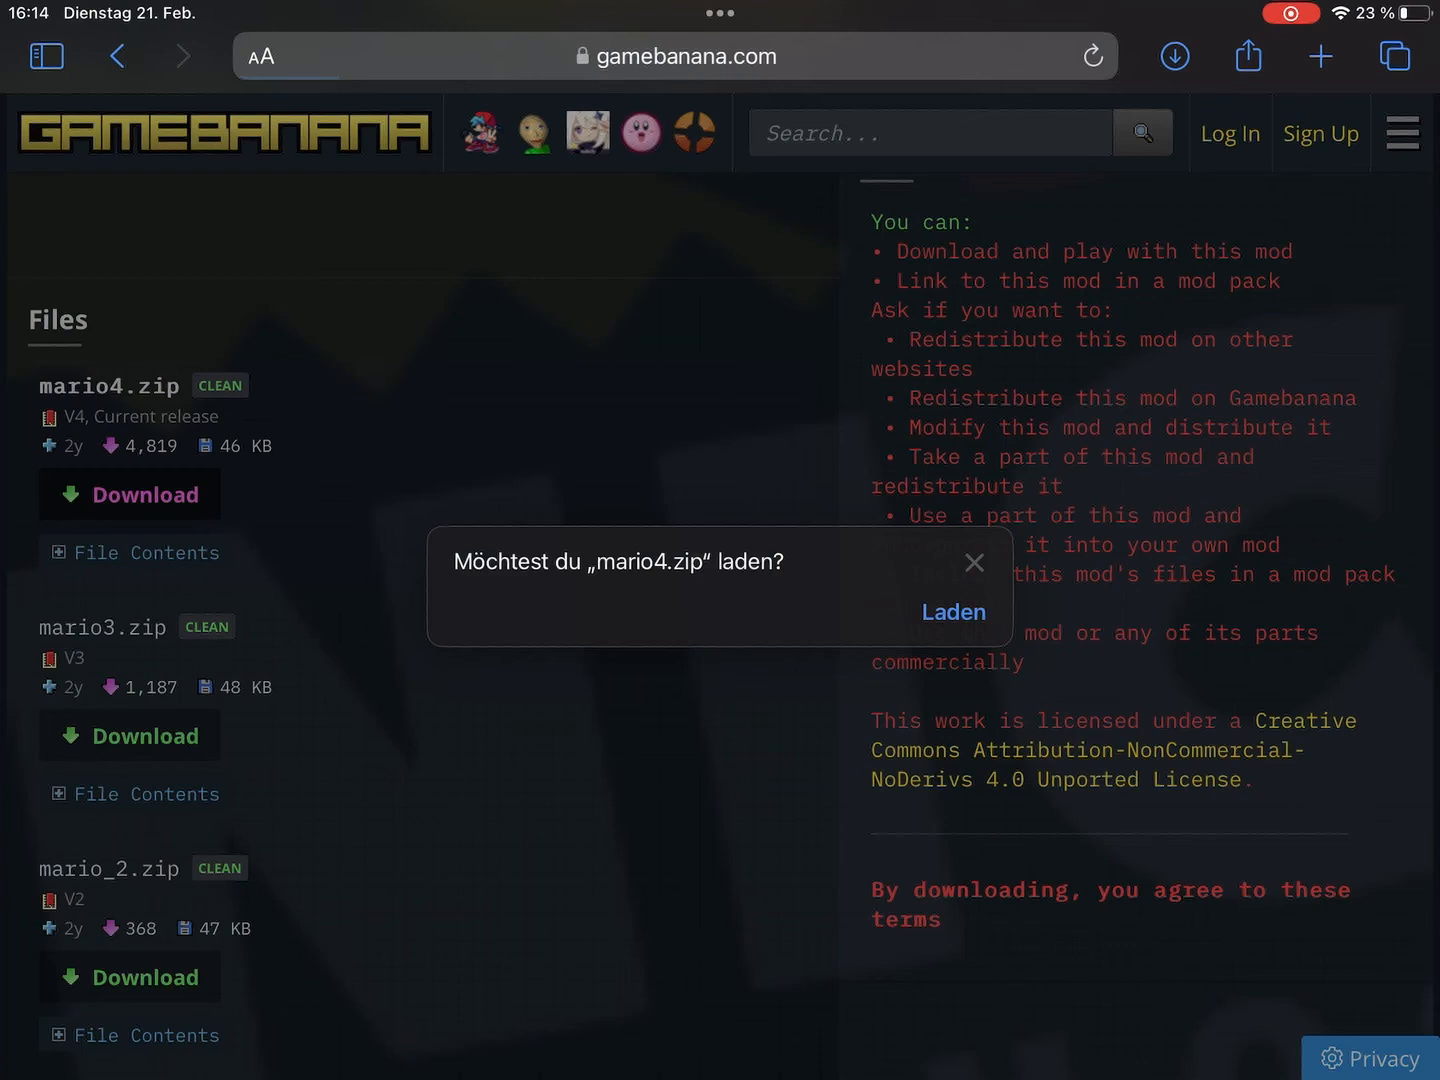
click(953, 611)
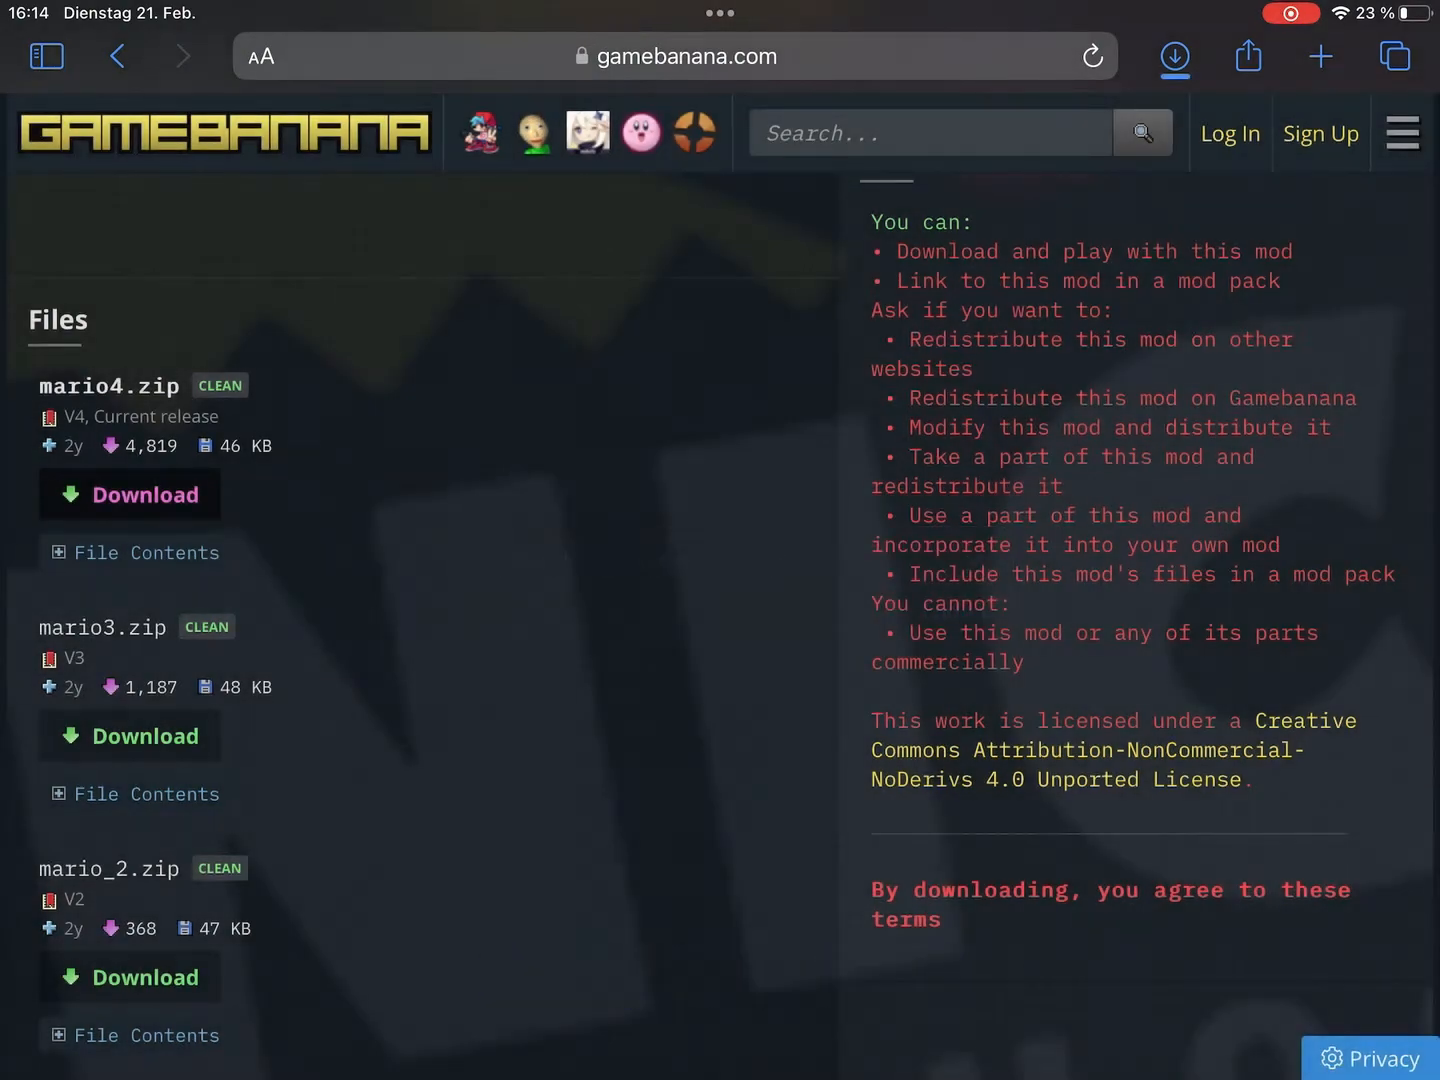
click(1174, 56)
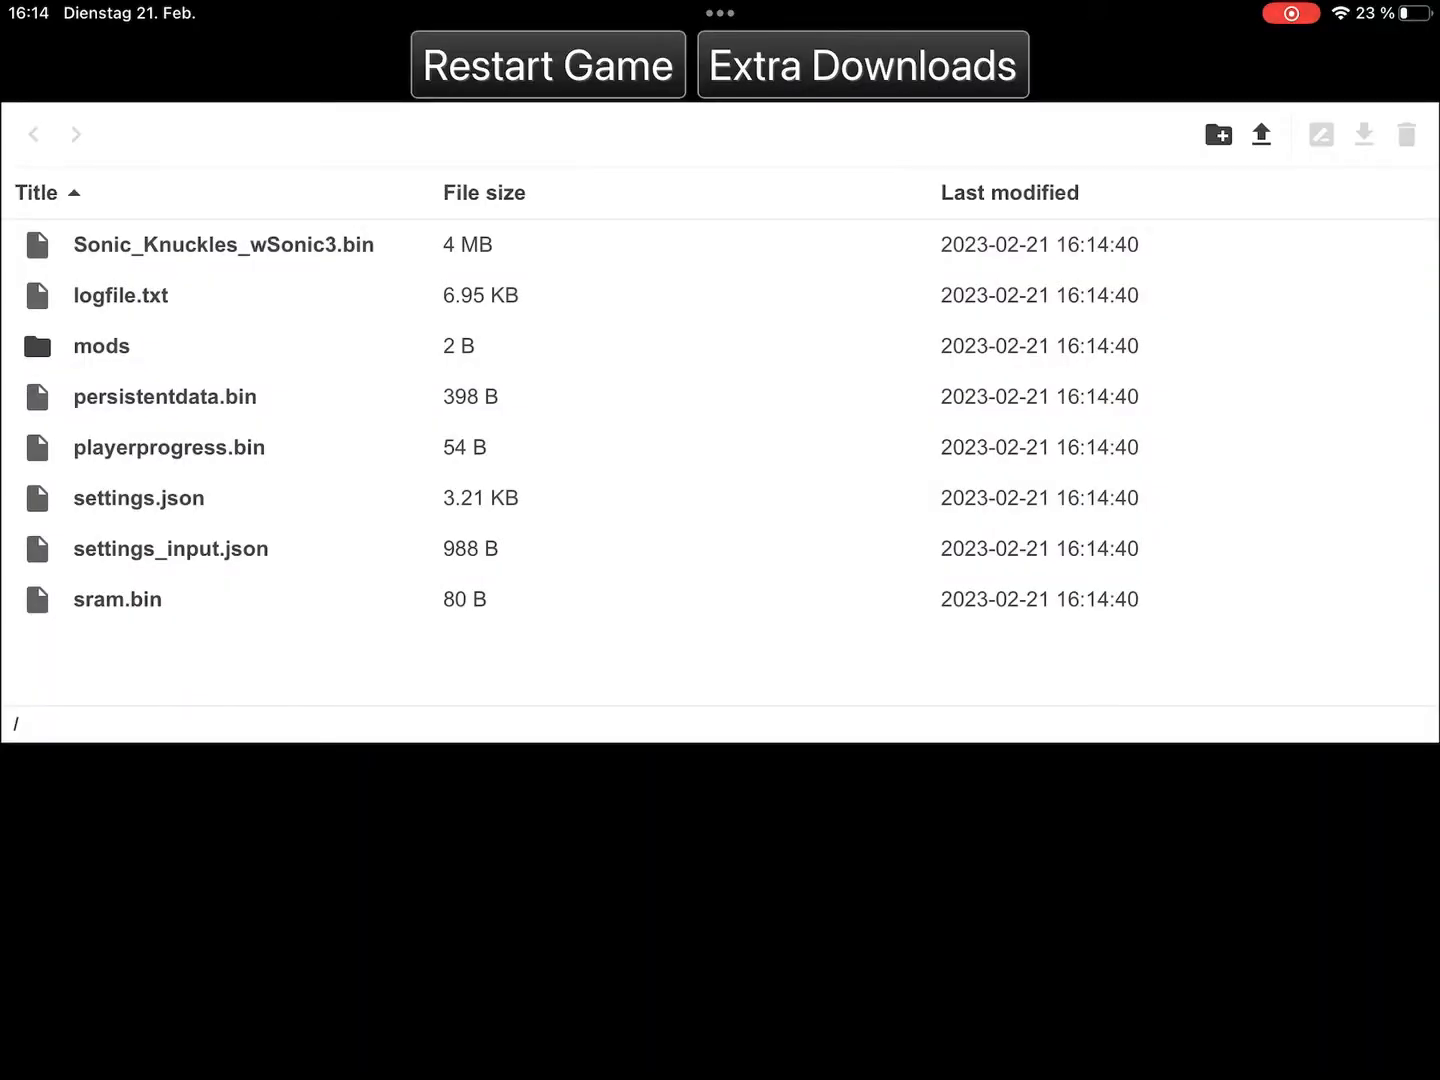
Open the mods folder in the Sonic 3 A.I.R. file manager.
click(101, 346)
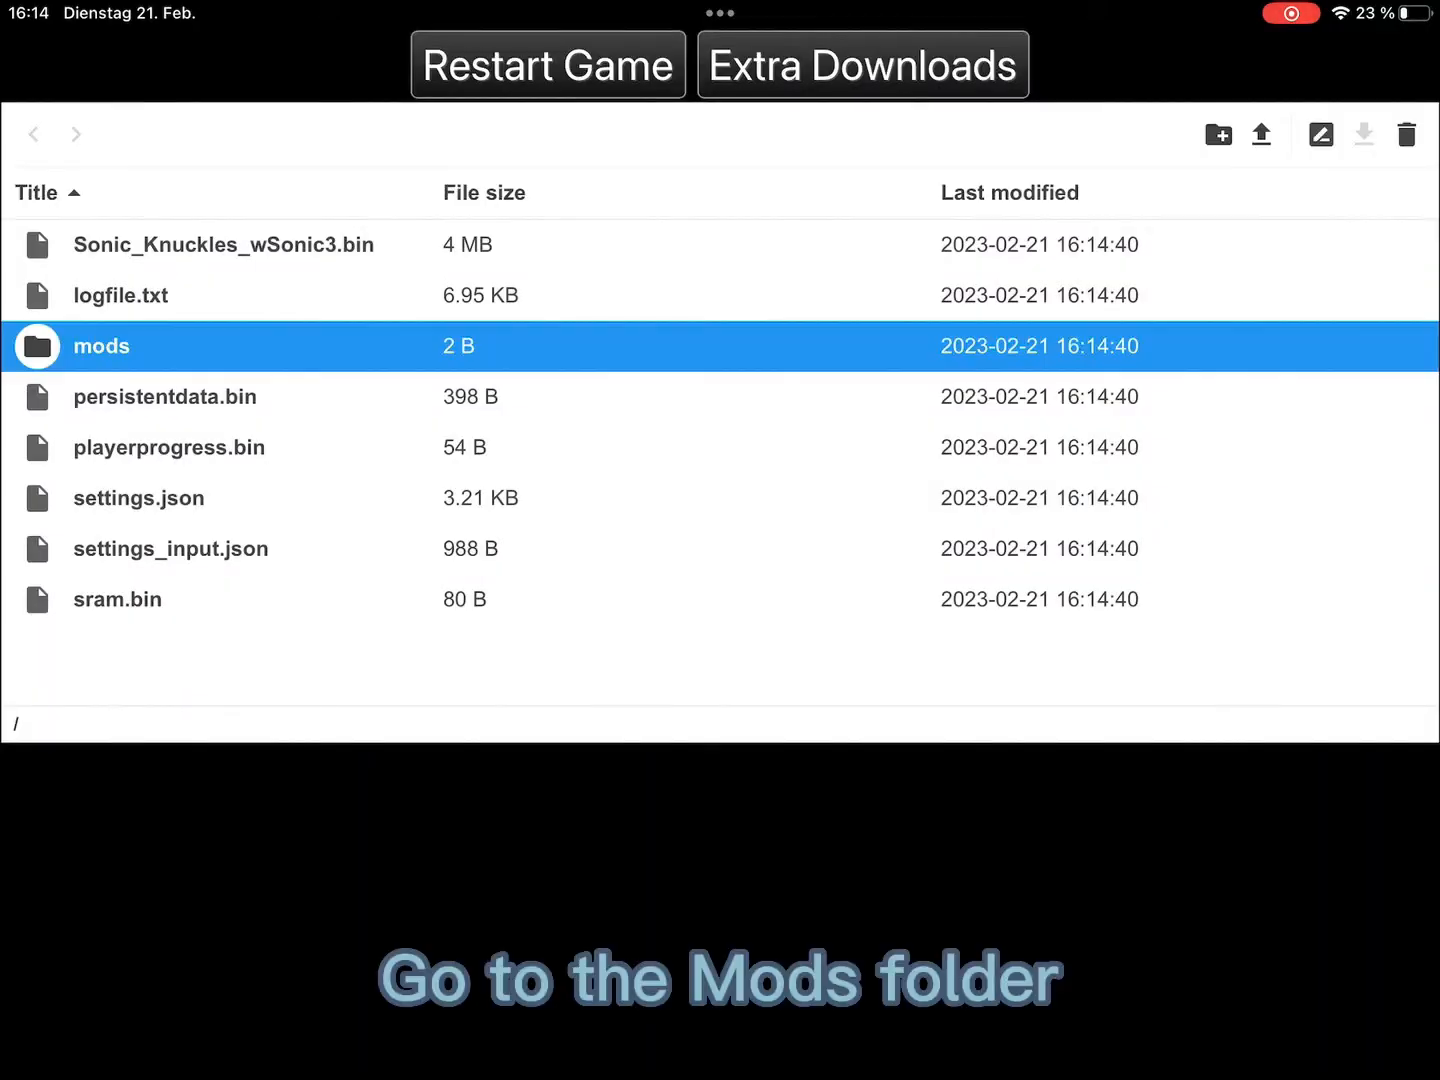
double_click(101, 346)
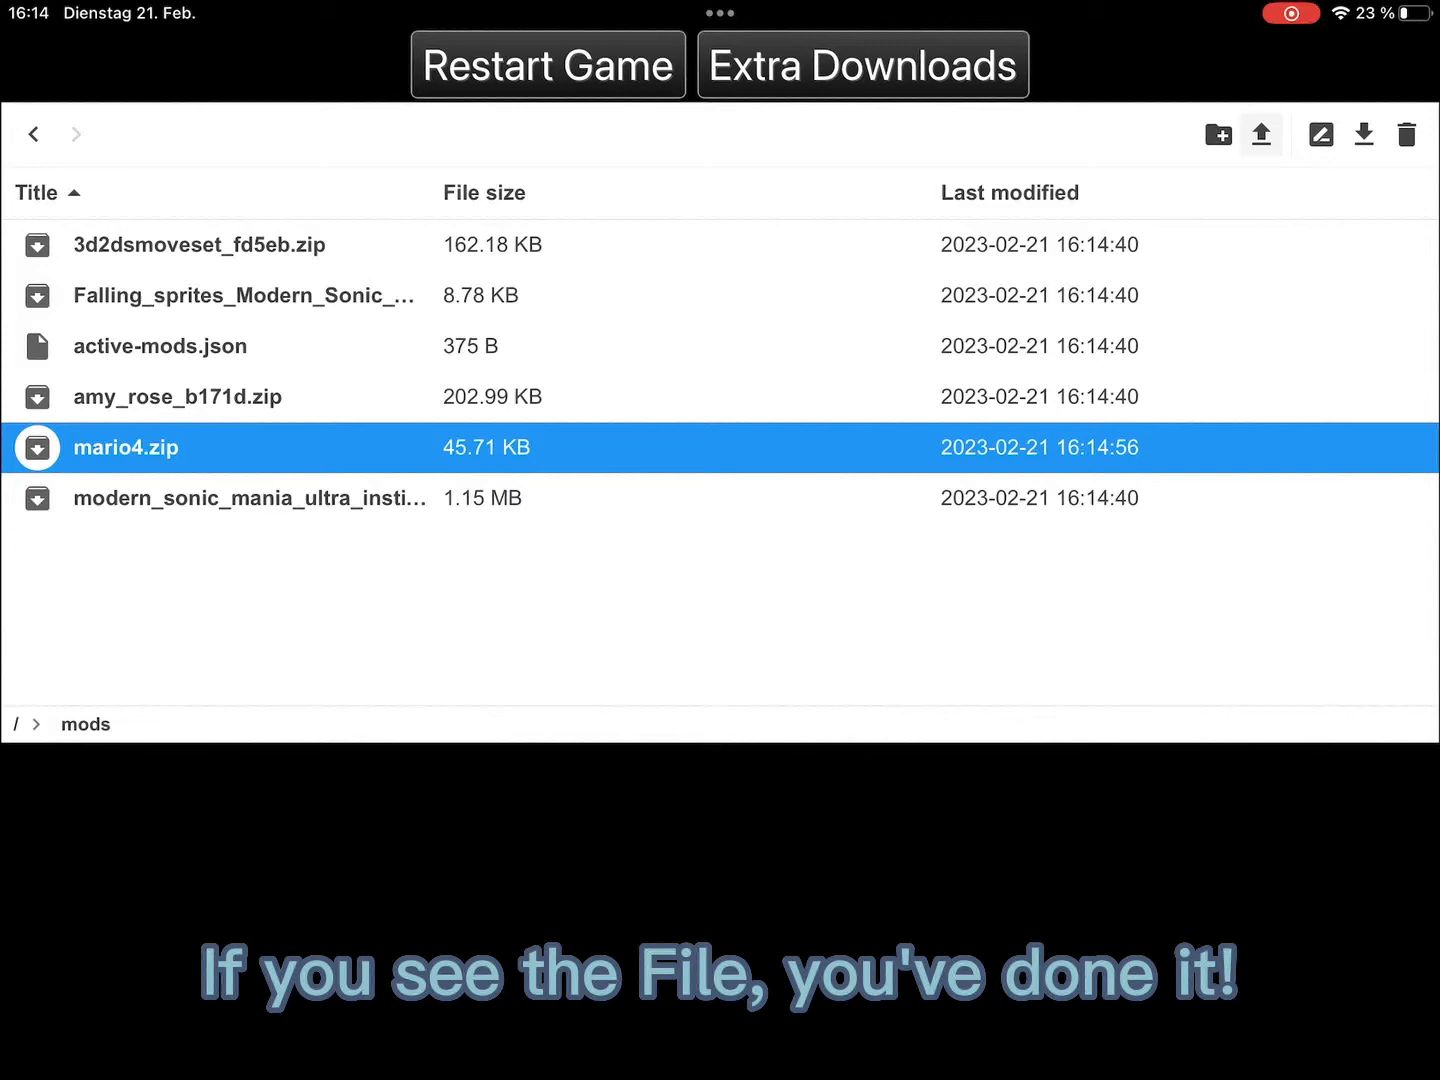
Restart Sonic 3 A.I.R. and pick a title menu mode to reach Data Select.
click(547, 65)
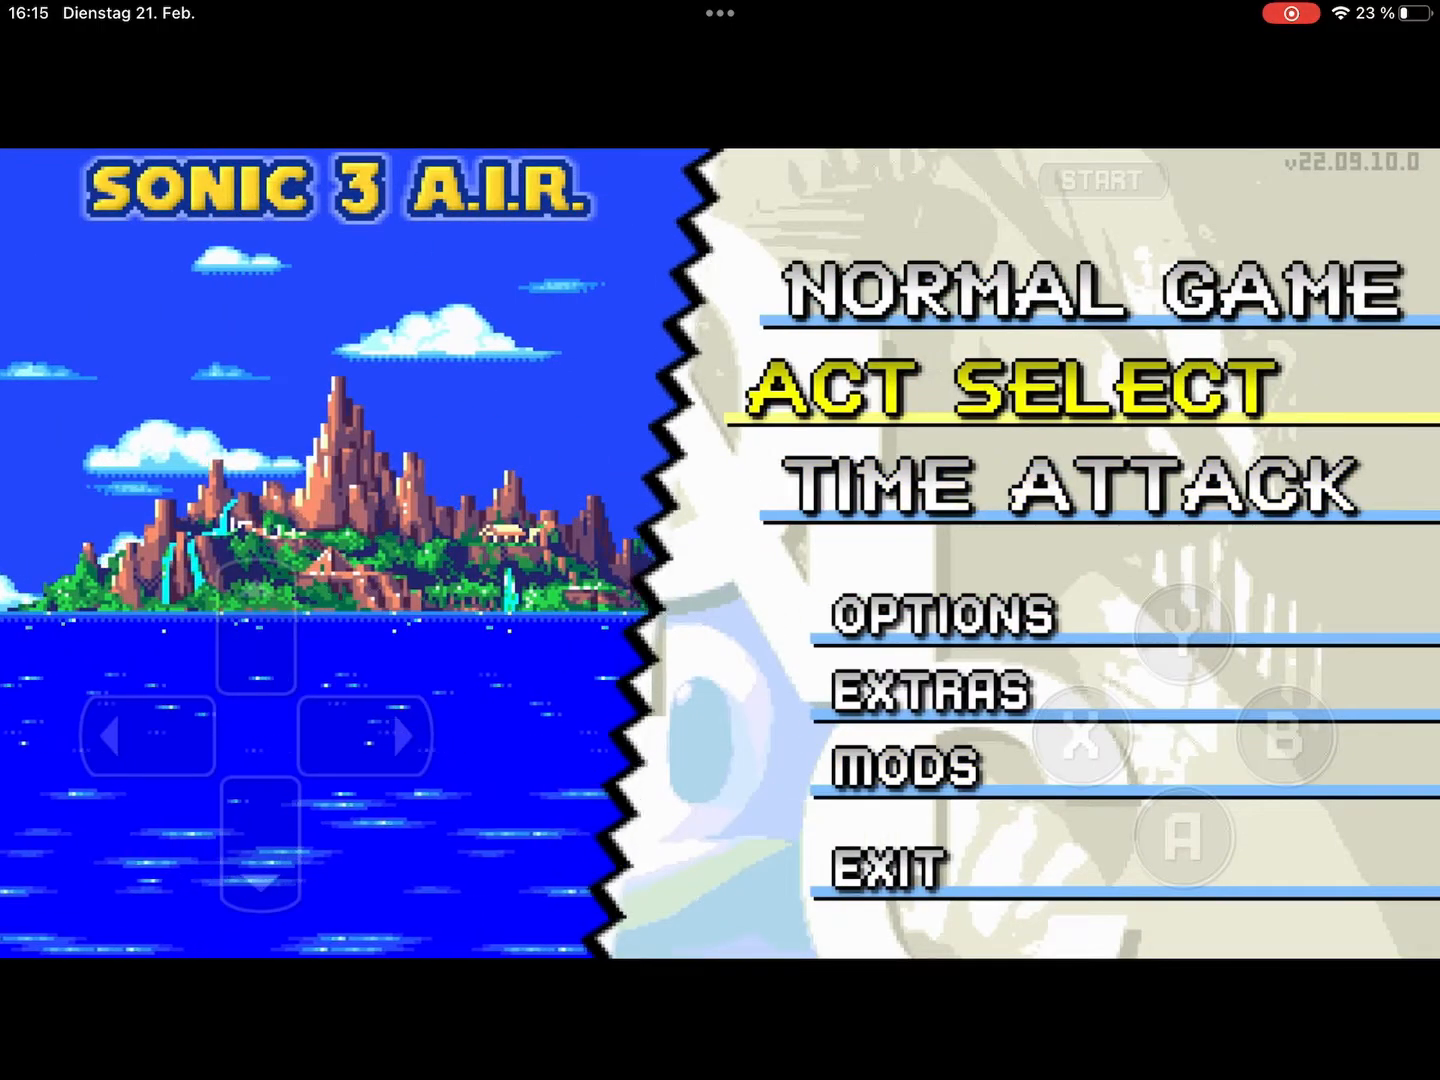
click(1015, 388)
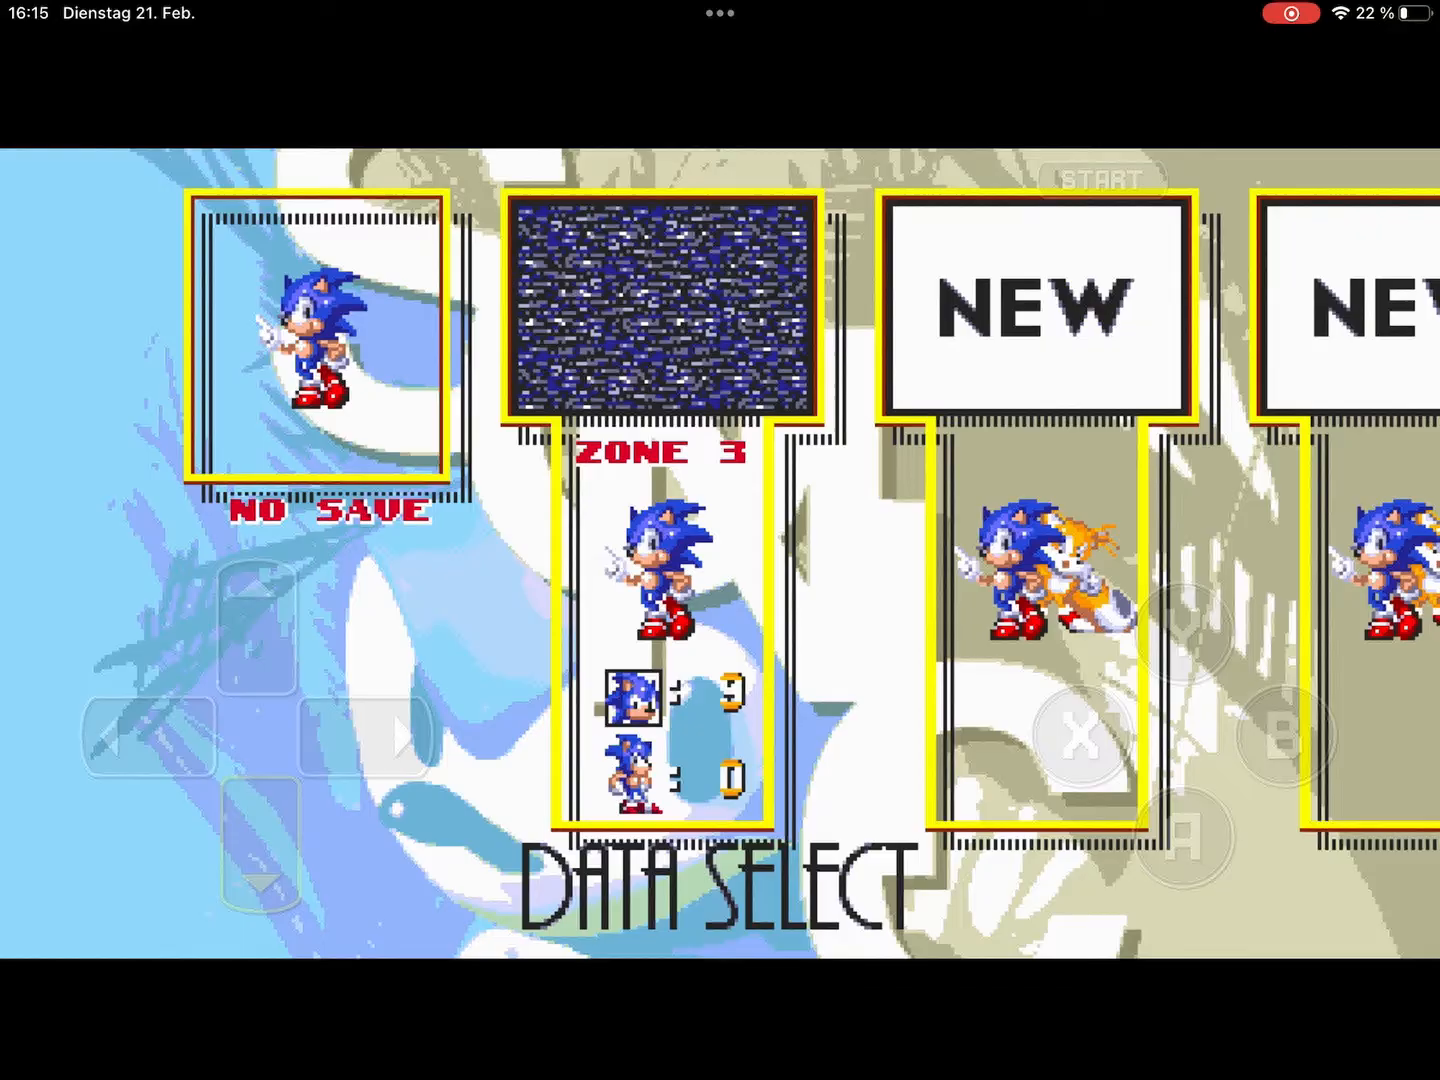